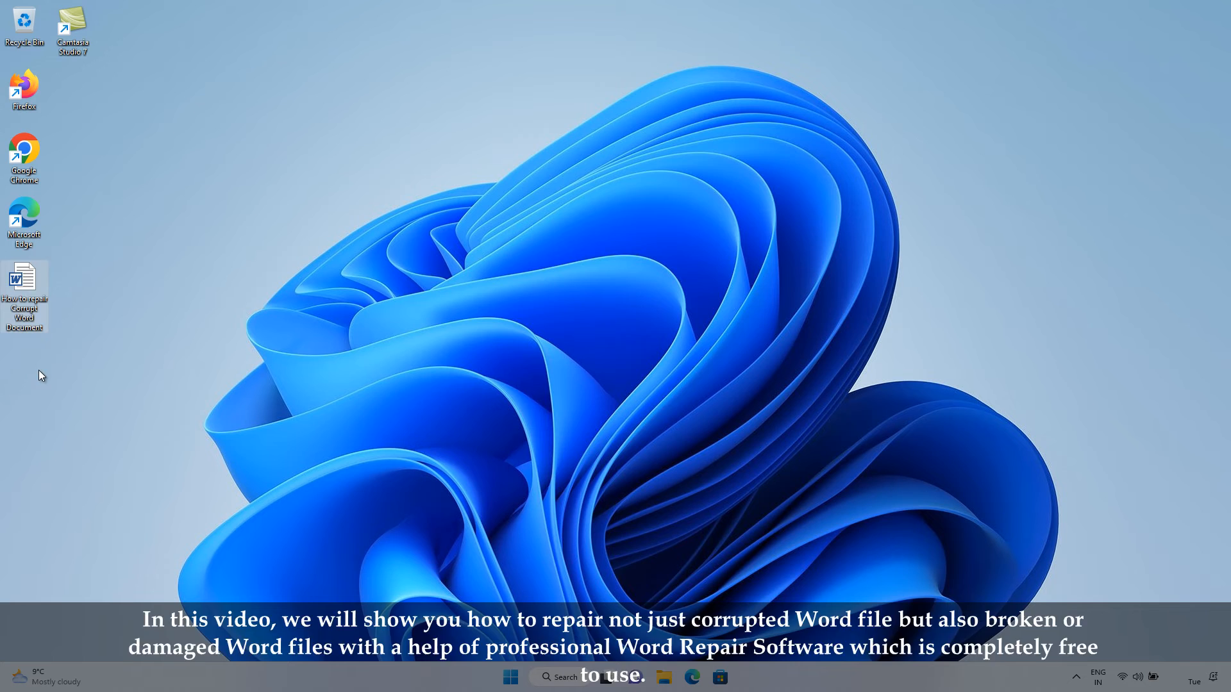
After the corrupt document fails to open, download the Remo Repair Word installer and show it in Downloads.
double_click(24, 277)
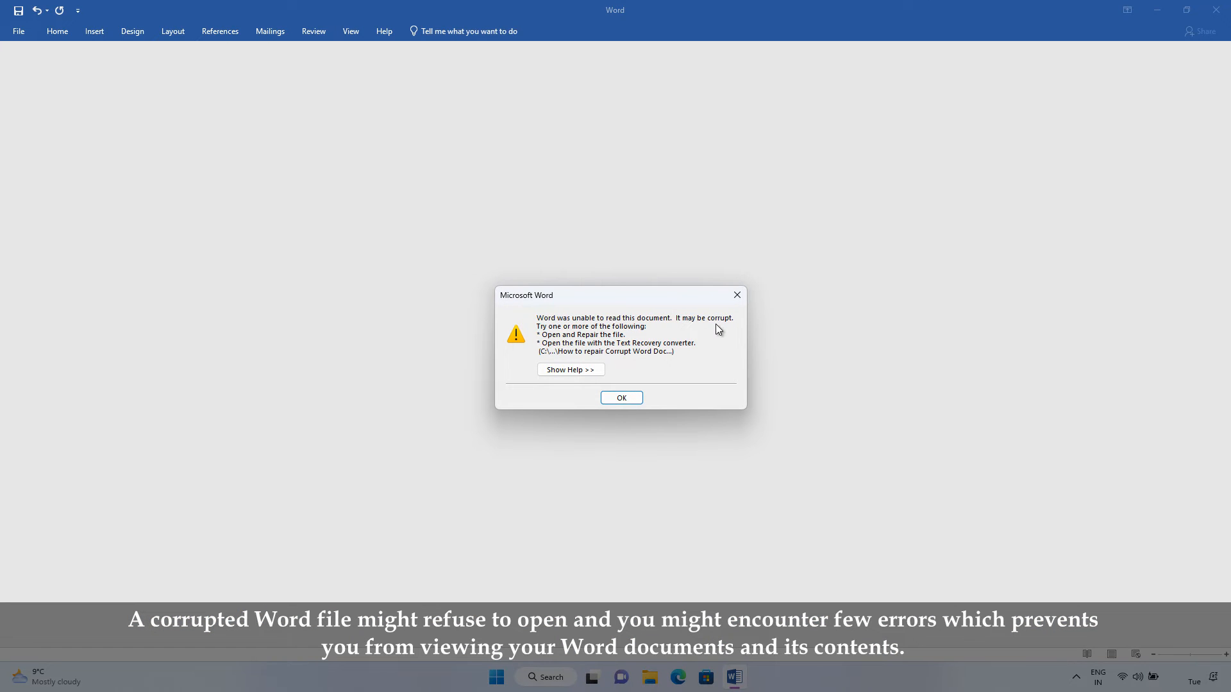
mouse_move(727, 329)
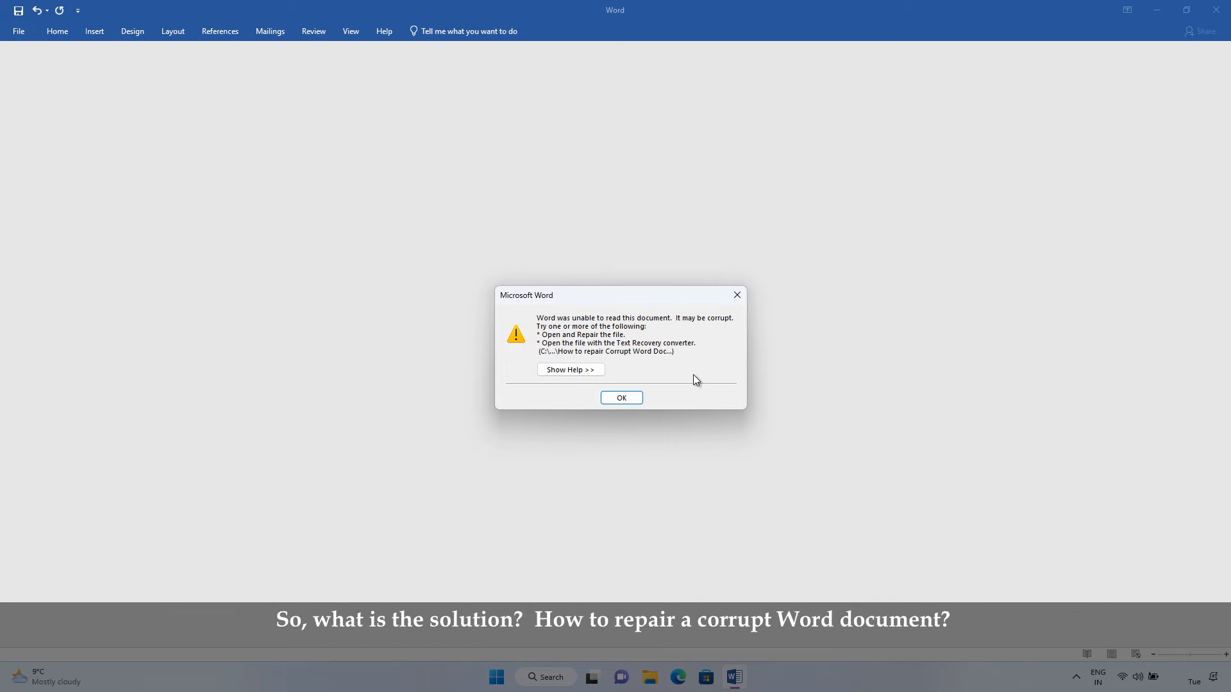
click(621, 397)
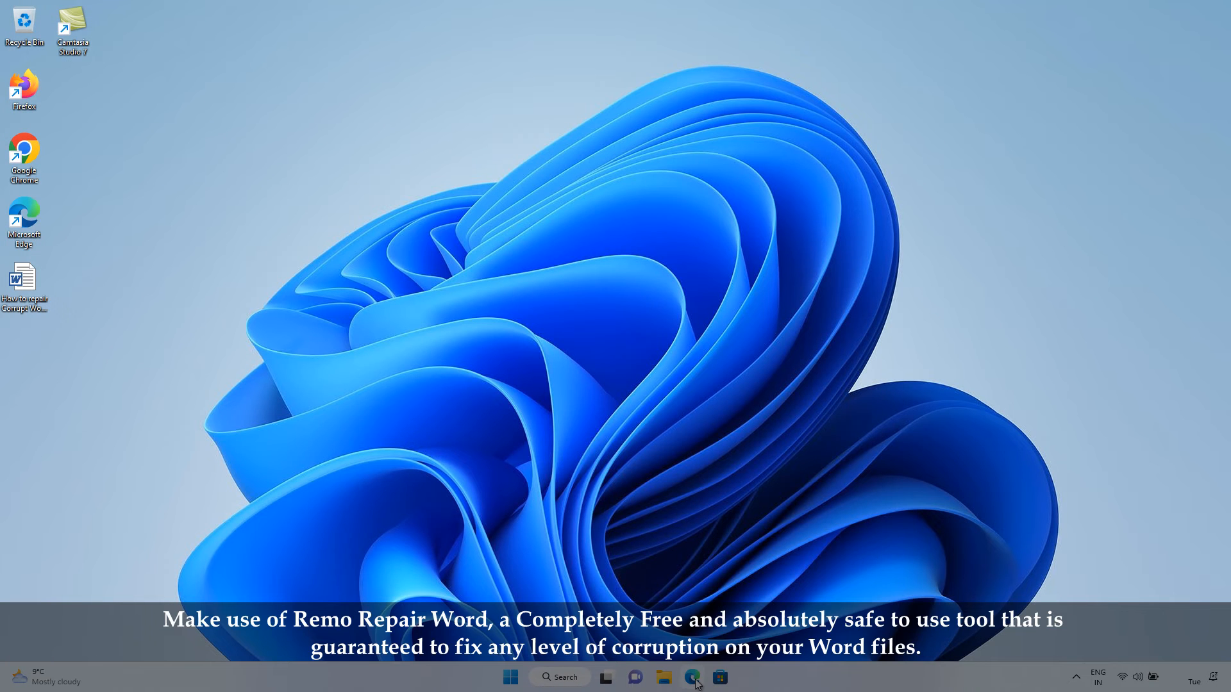
click(698, 677)
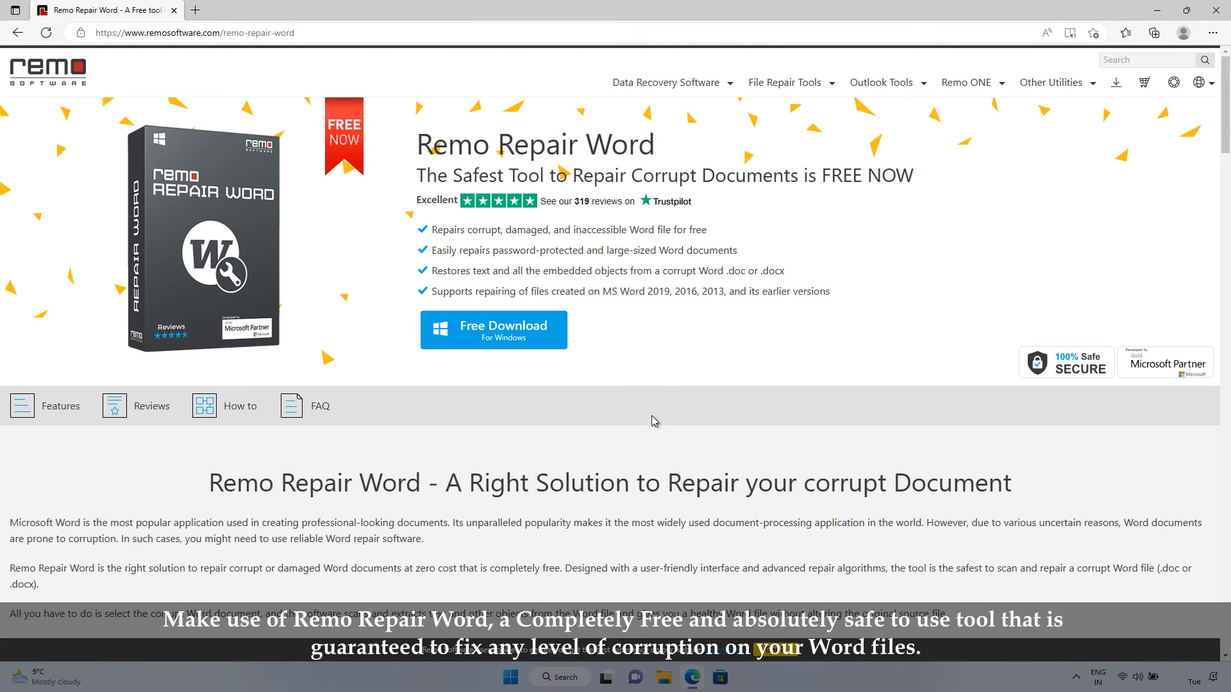
mouse_move(659, 374)
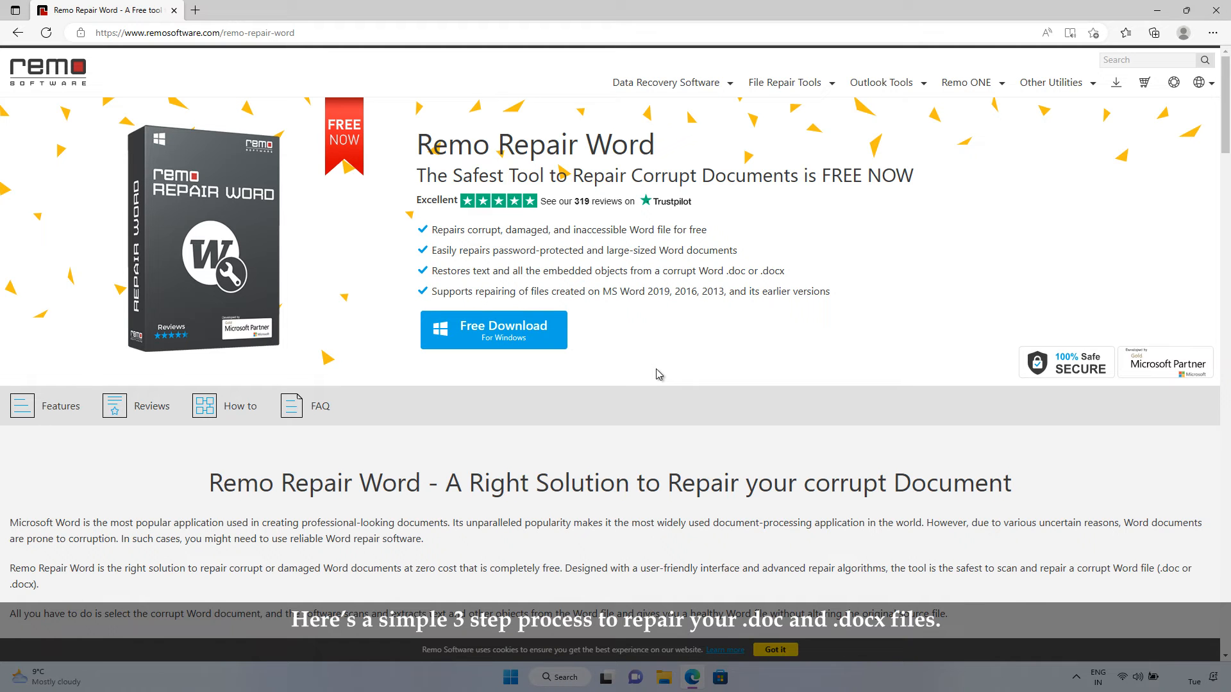
click(493, 330)
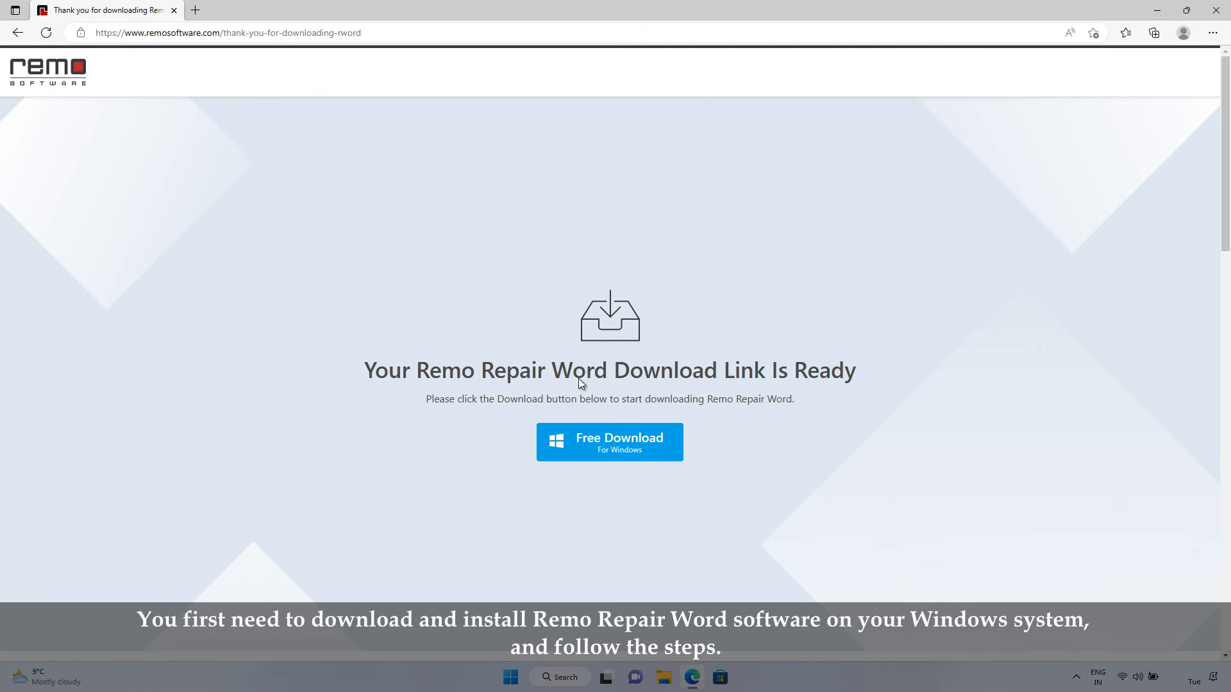
click(610, 441)
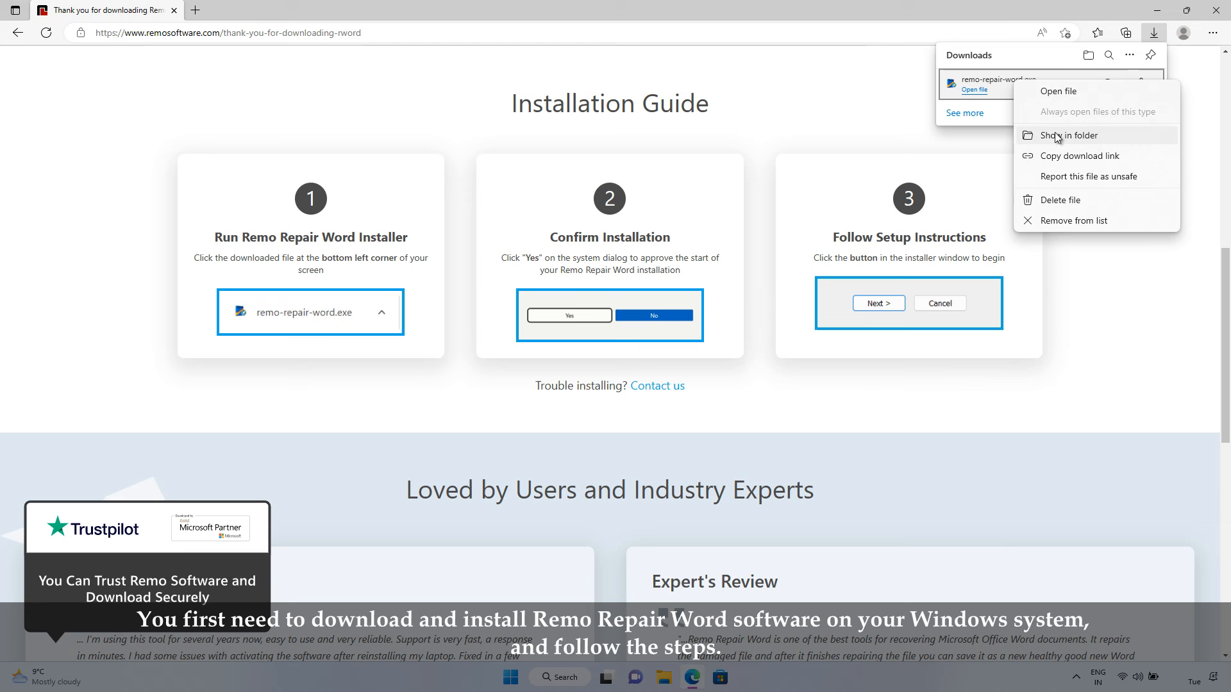
click(1068, 135)
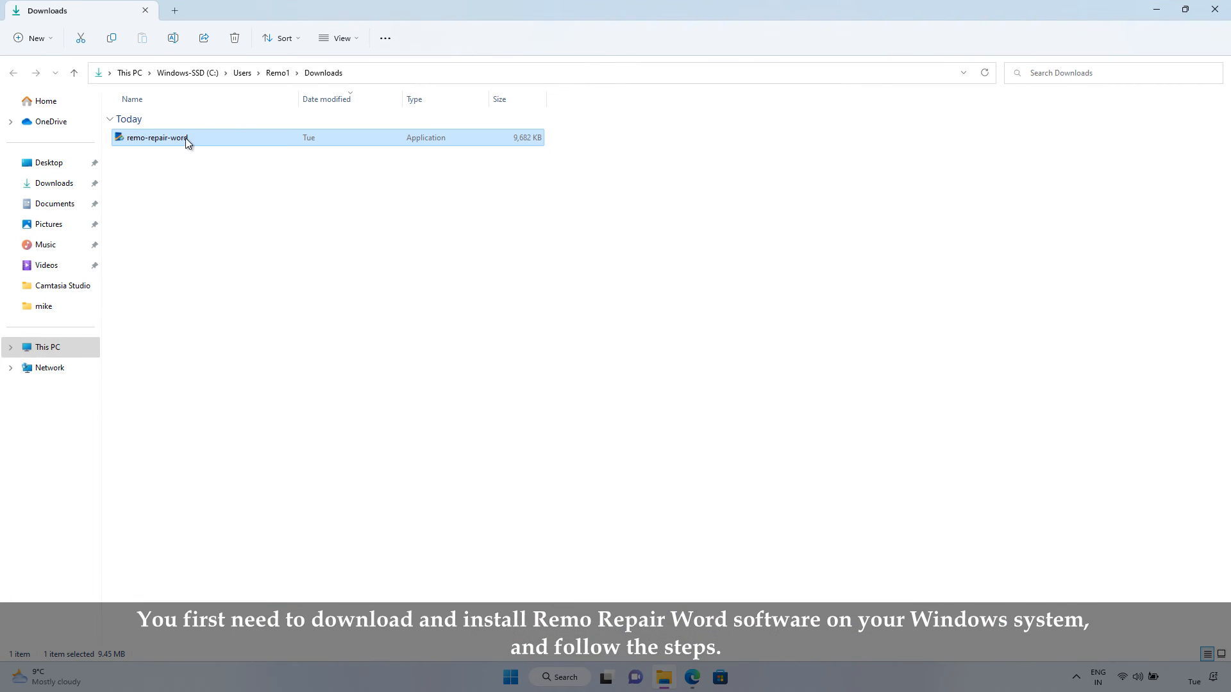
Run the remo-repair-word installer to Finish and close the installation-successful browser page.
double_click(155, 137)
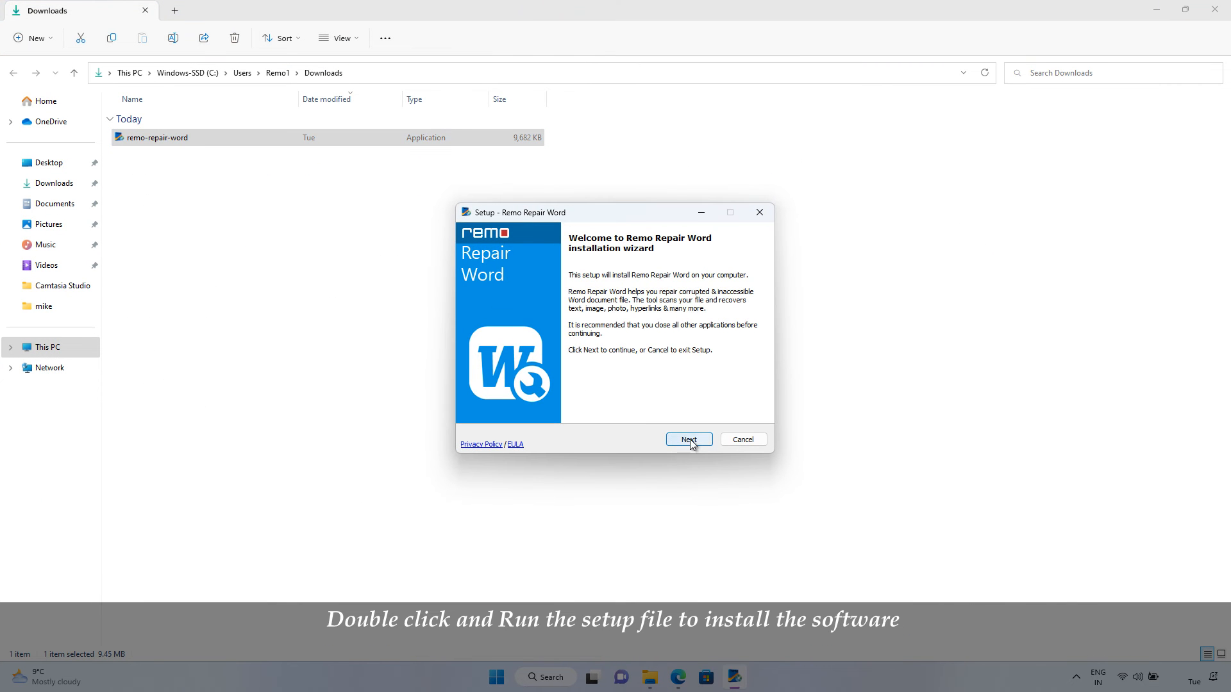
click(688, 440)
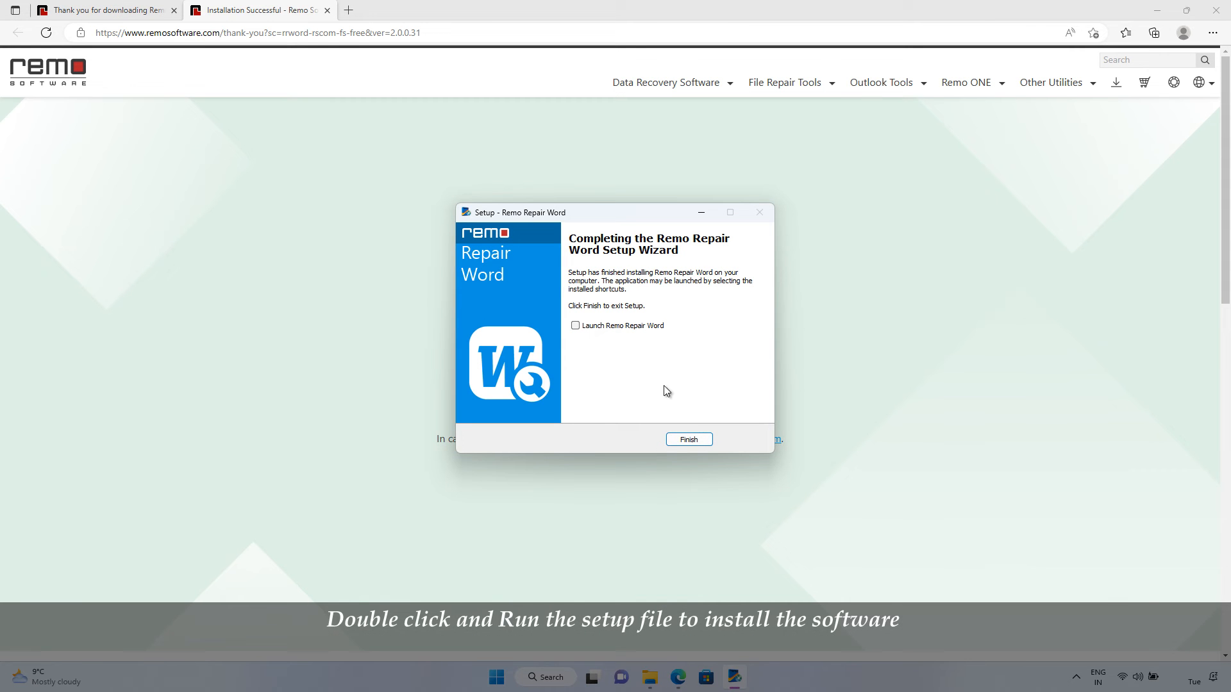
click(689, 439)
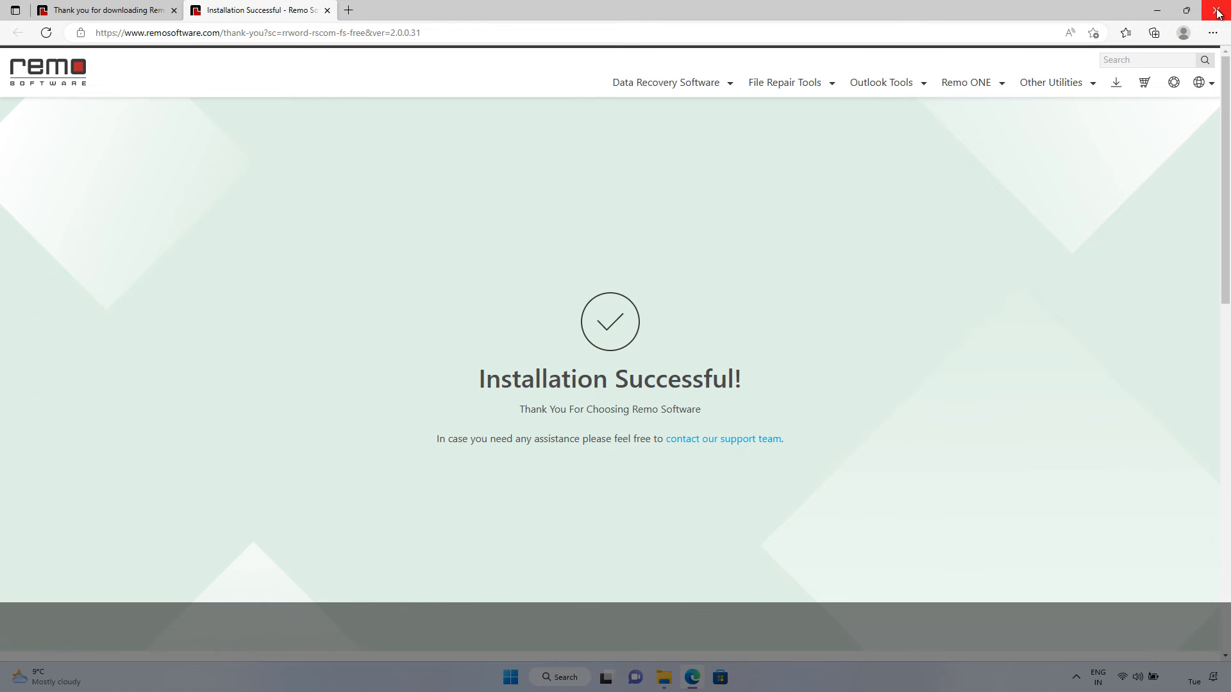
click(1216, 8)
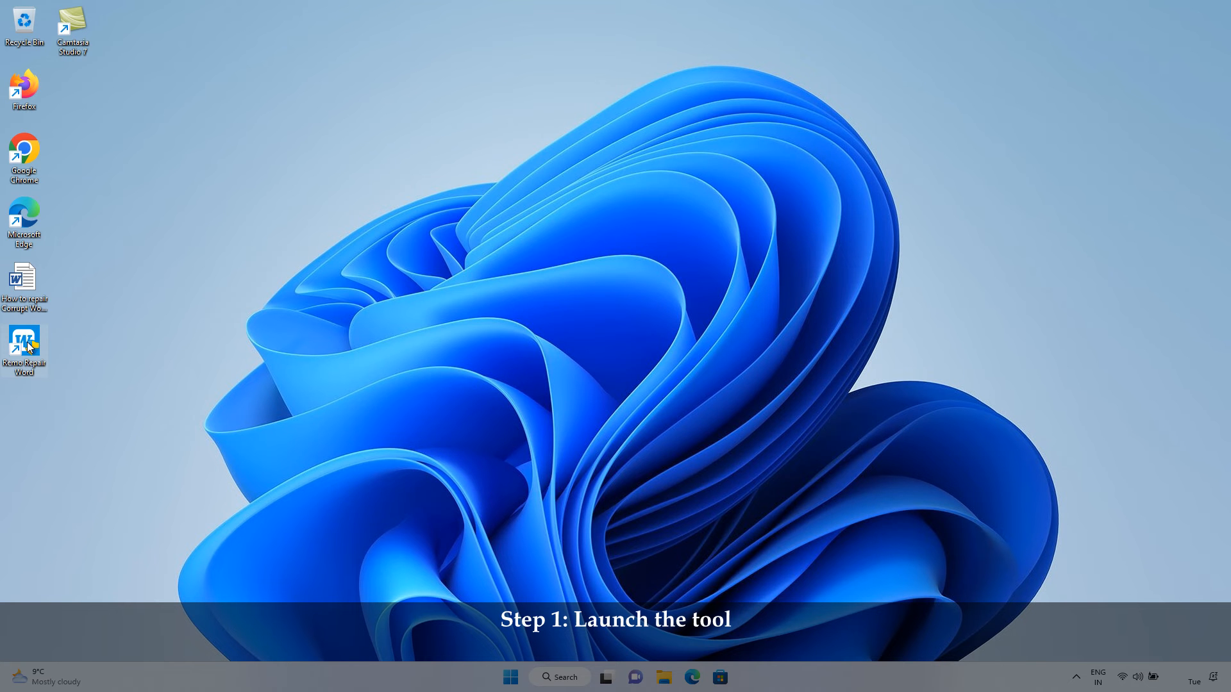
Launch Remo Repair Word and repair the 'How to repair Corrupt Word Document' file.
double_click(23, 341)
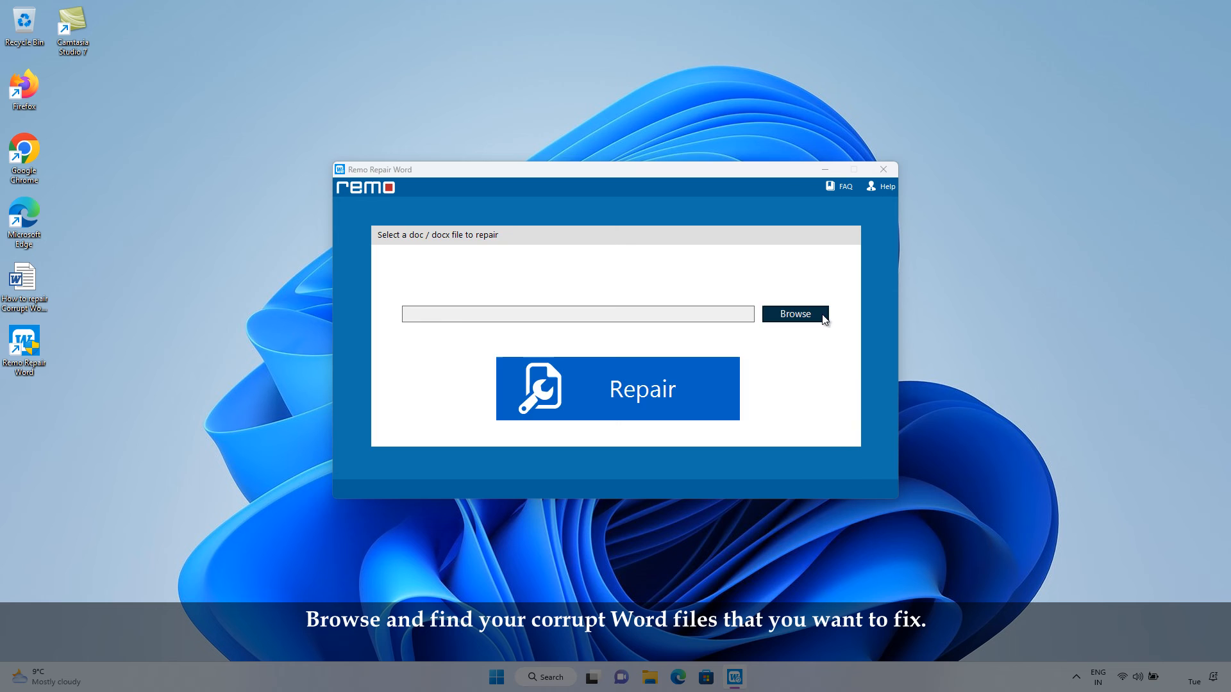
click(795, 314)
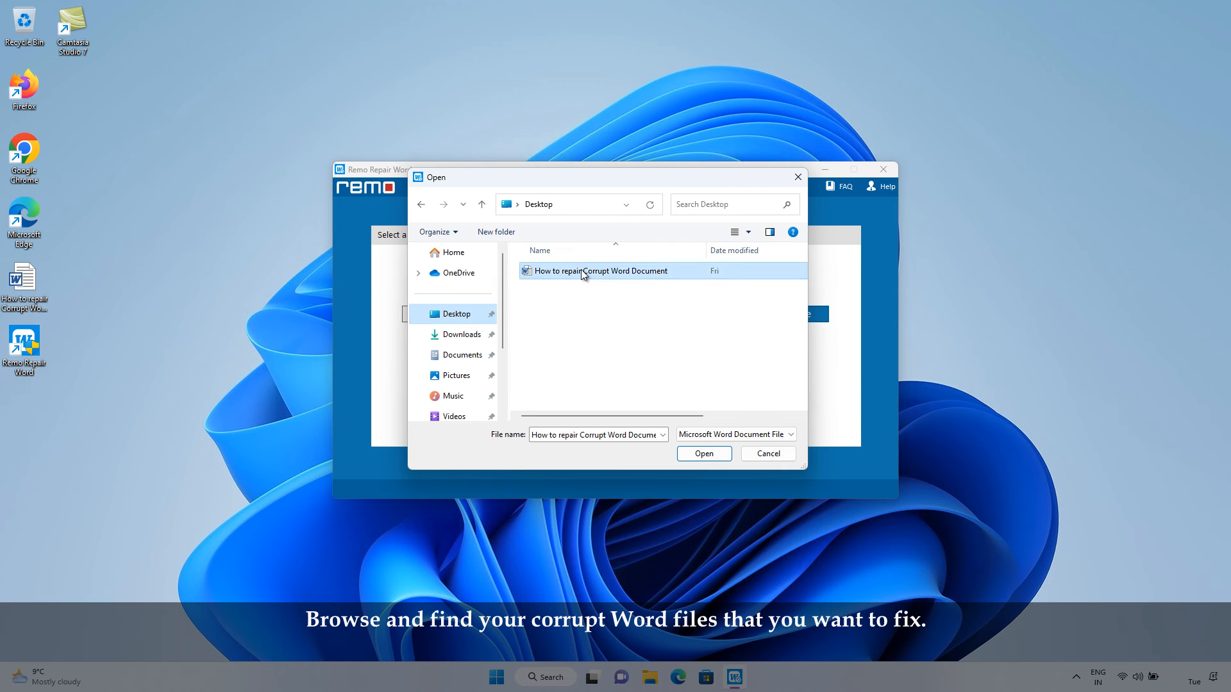
click(704, 453)
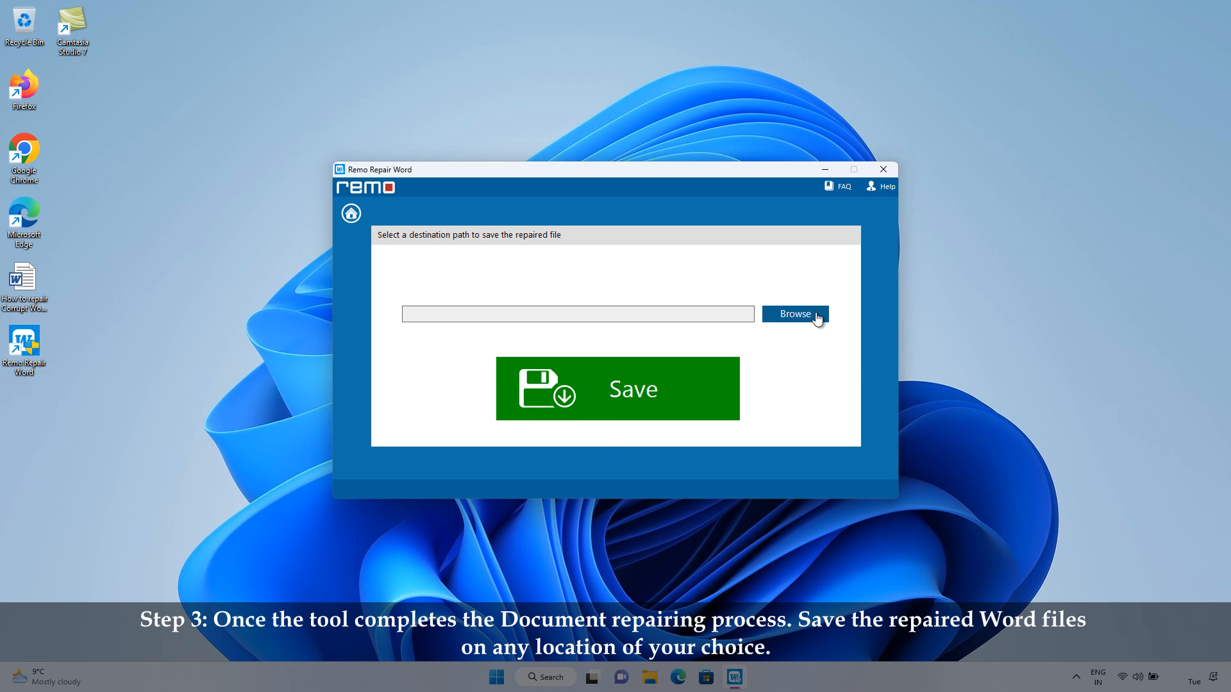
Save the repaired document to the Desktop under its suggested file name.
click(794, 314)
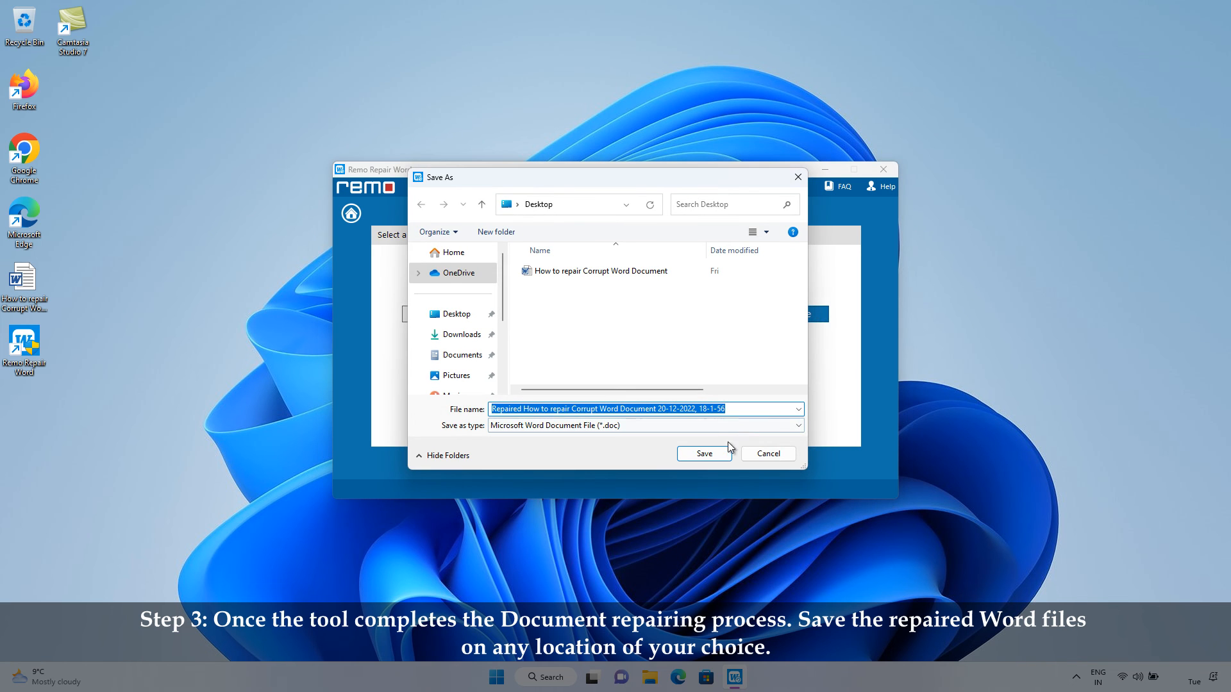
click(704, 453)
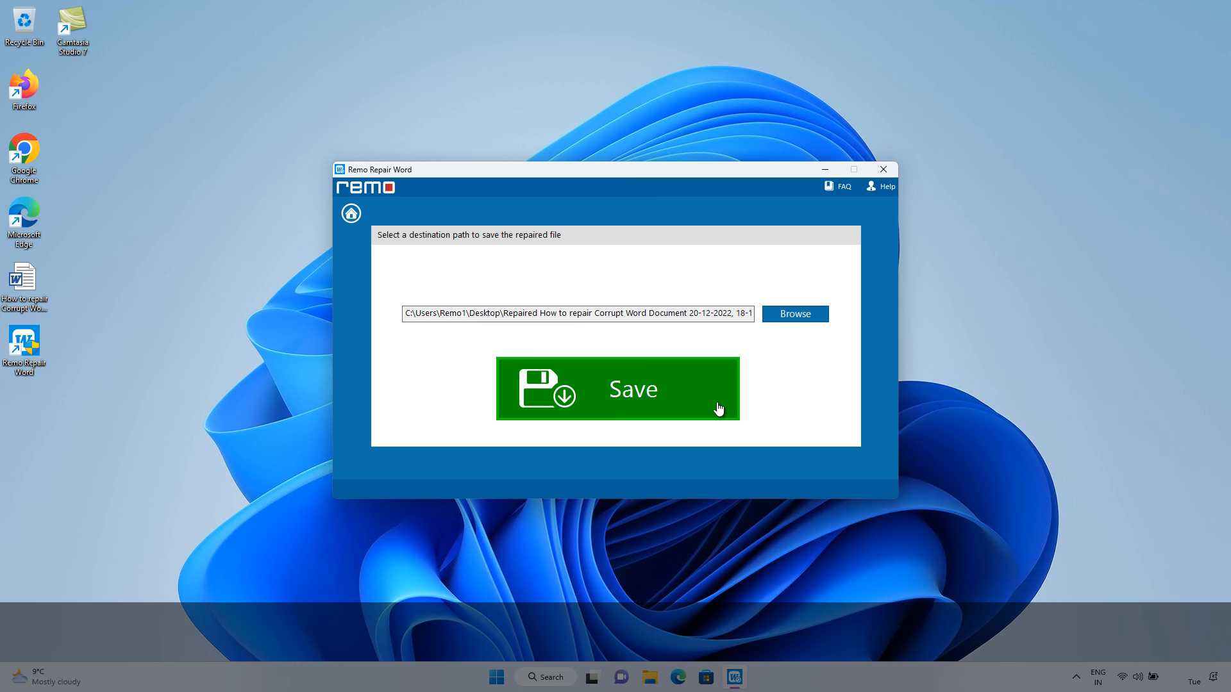
click(618, 389)
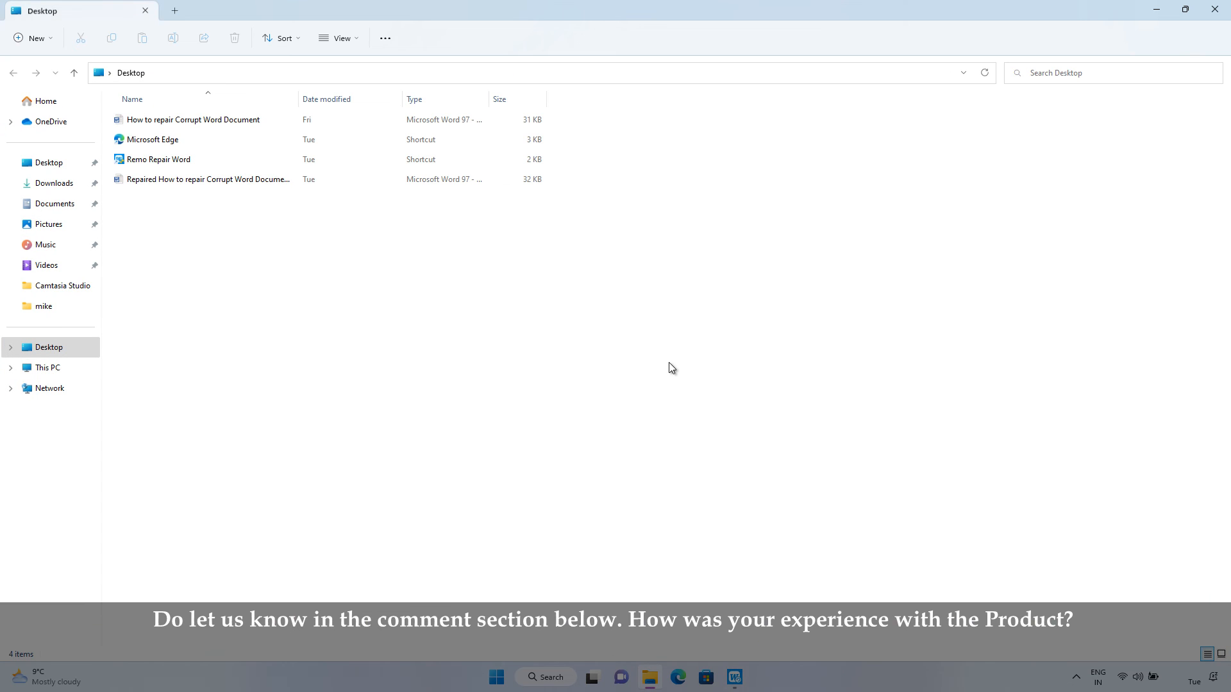
Open the Repaired document in Word and scroll through its recovered text.
double_click(209, 180)
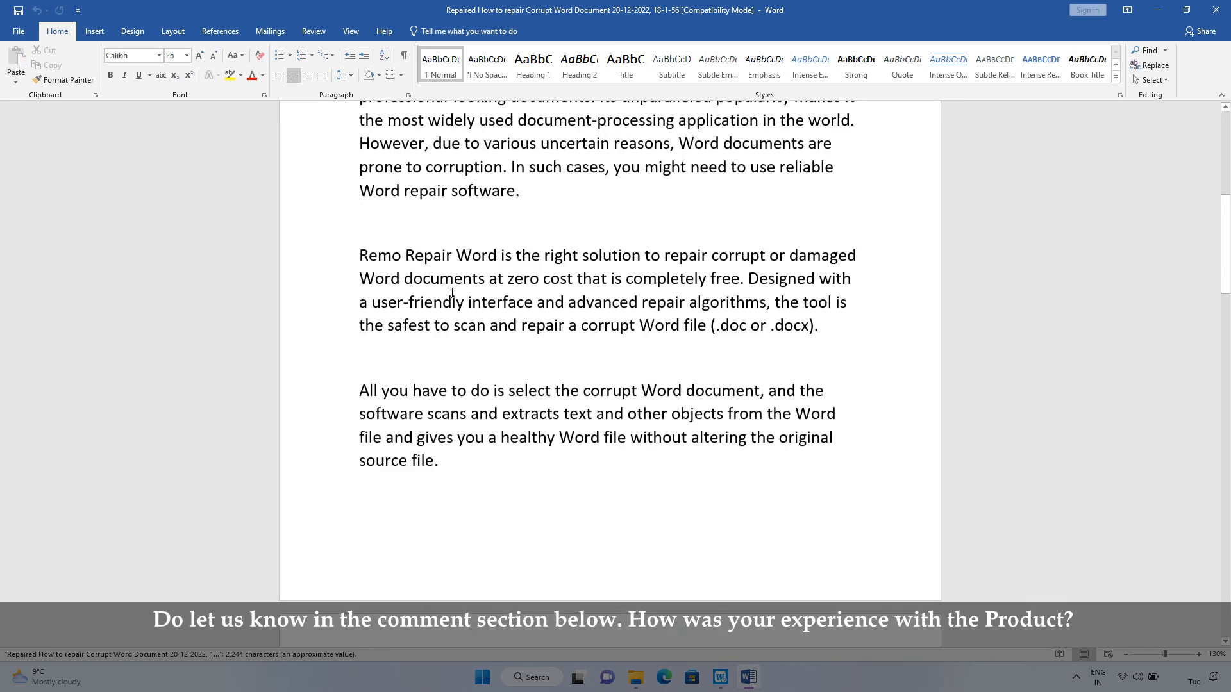
scroll(down, 3)
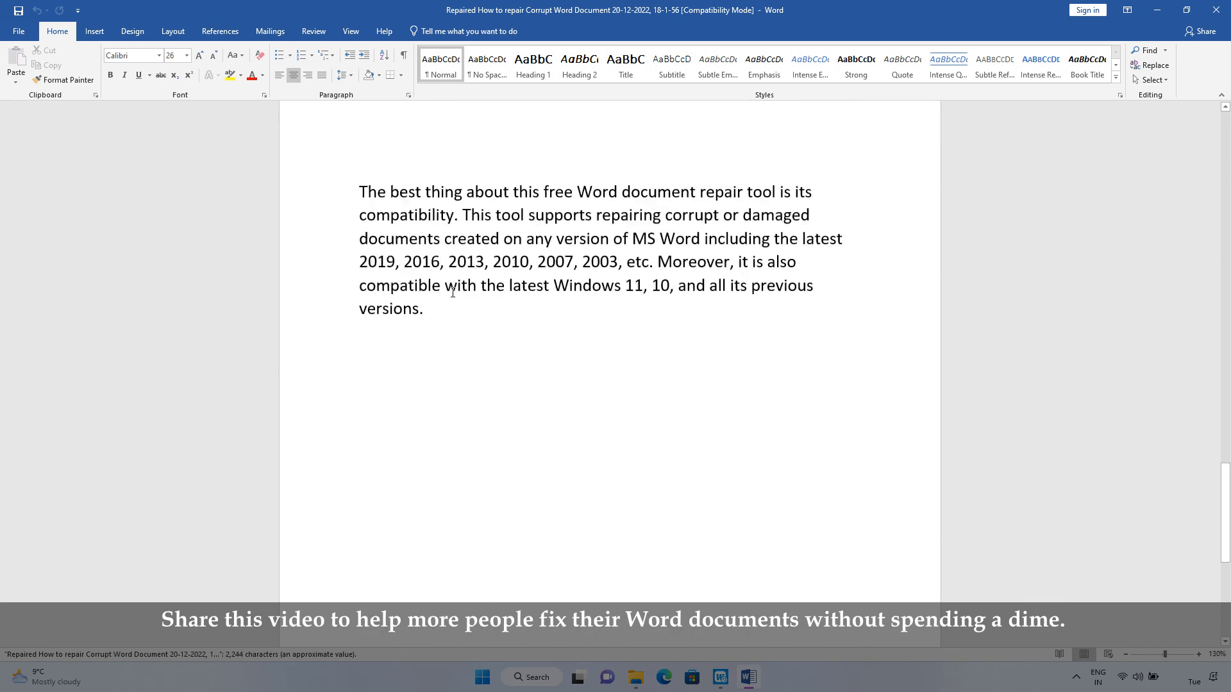